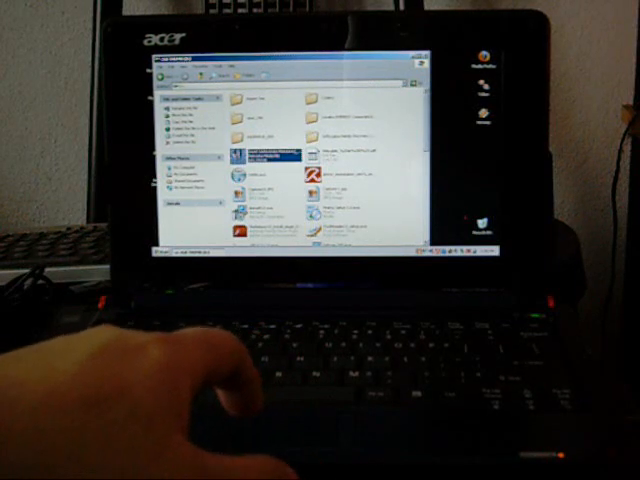
# - Open the media file from the folder so it plays in the viewer window
pyautogui.doubleClick(256, 160)
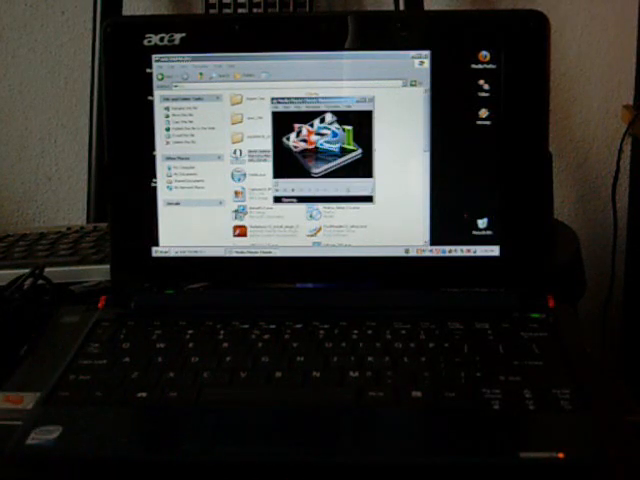